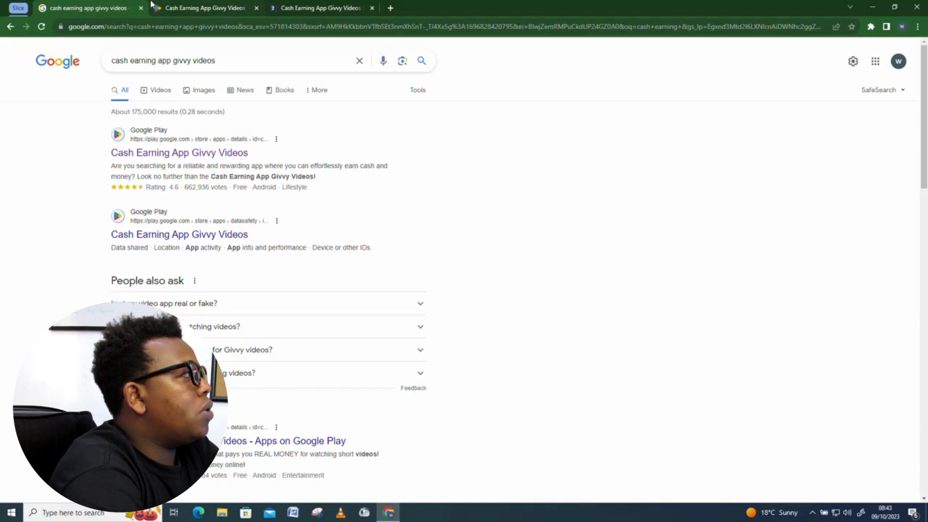
{"action": "mouse_move", "coordinate": [204, 8]}
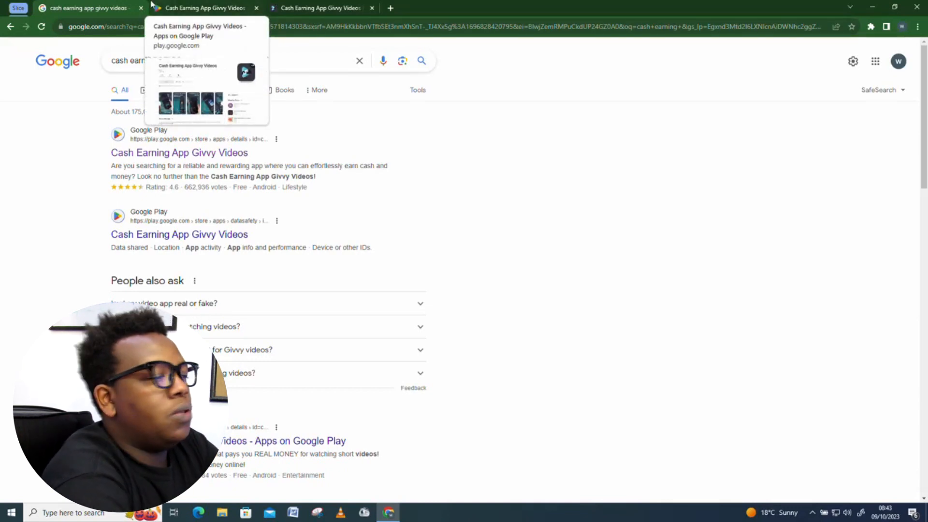
Reveal and hide the search result answer on whether Givvy Videos is real.
{"action": "left_click", "coordinate": [353, 335]}
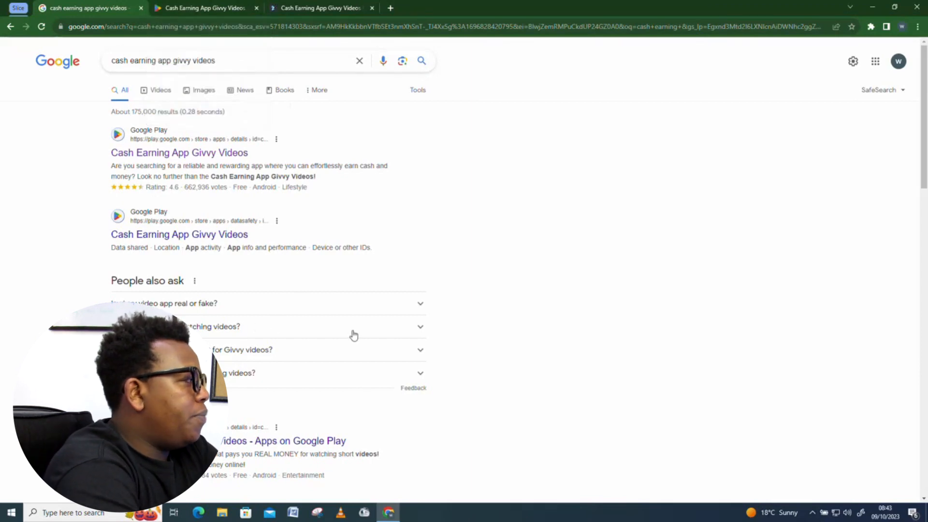
{"action": "mouse_move", "coordinate": [191, 307]}
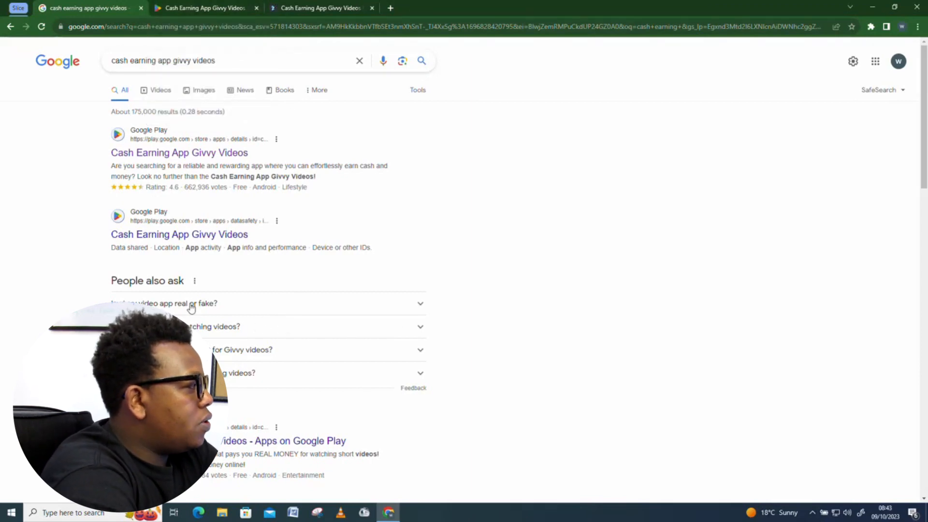
{"action": "left_click", "coordinate": [266, 303]}
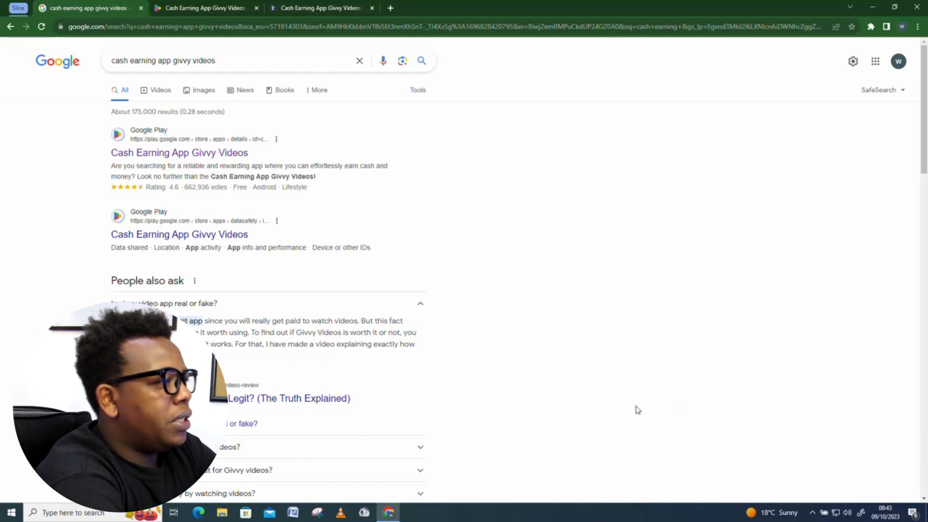
{"action": "mouse_move", "coordinate": [670, 391]}
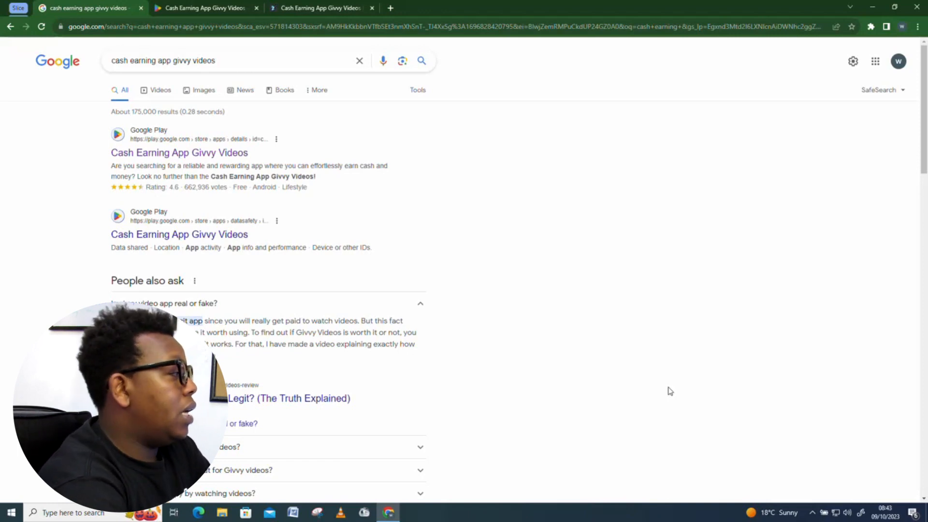
{"action": "mouse_move", "coordinate": [641, 391]}
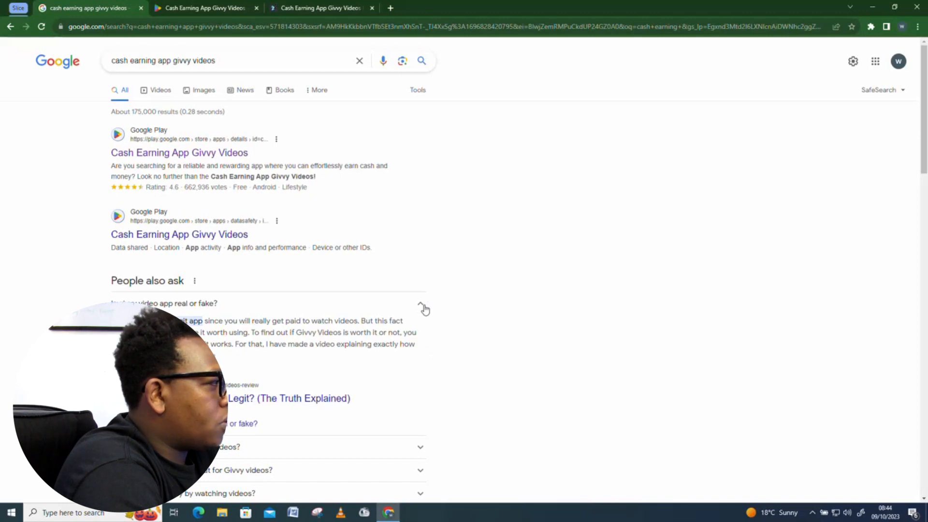
{"action": "left_click", "coordinate": [421, 303]}
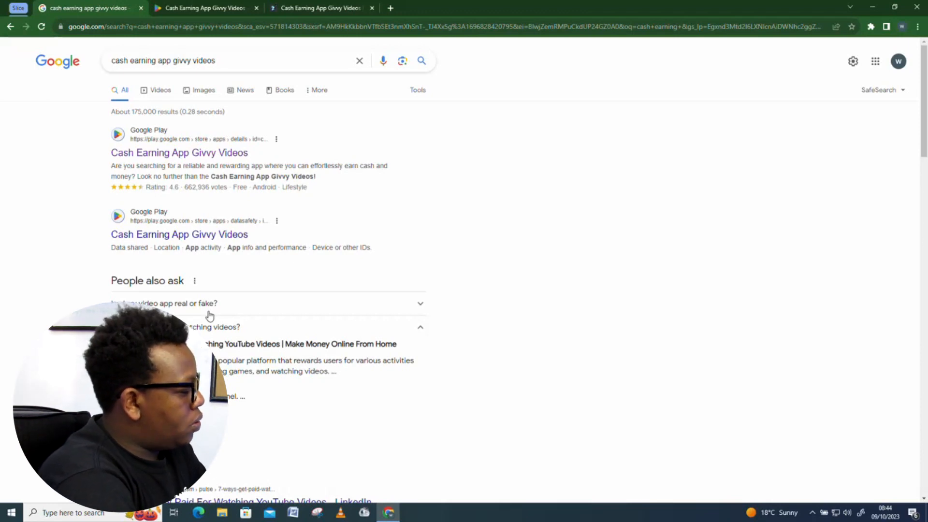
{"action": "scroll", "scroll_direction": "down", "scroll_amount": 3}
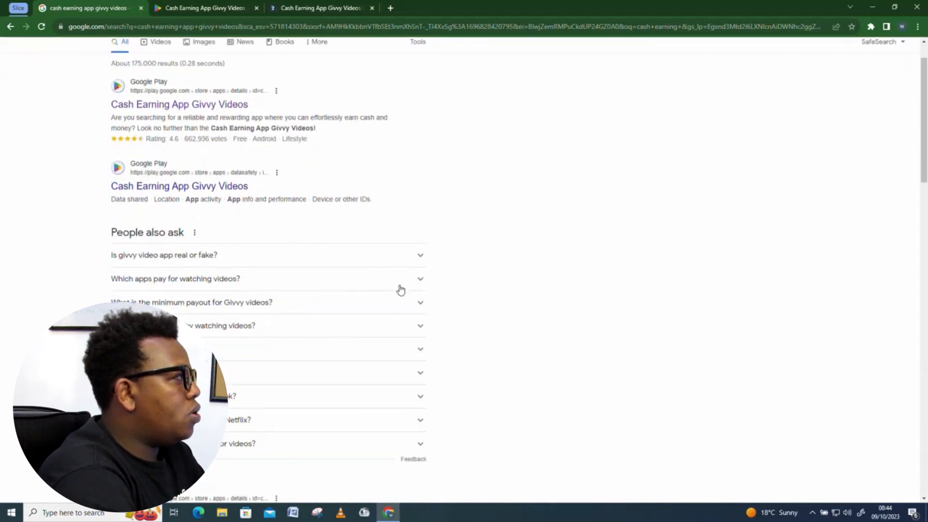
{"action": "scroll", "scroll_direction": "up", "scroll_amount": 3}
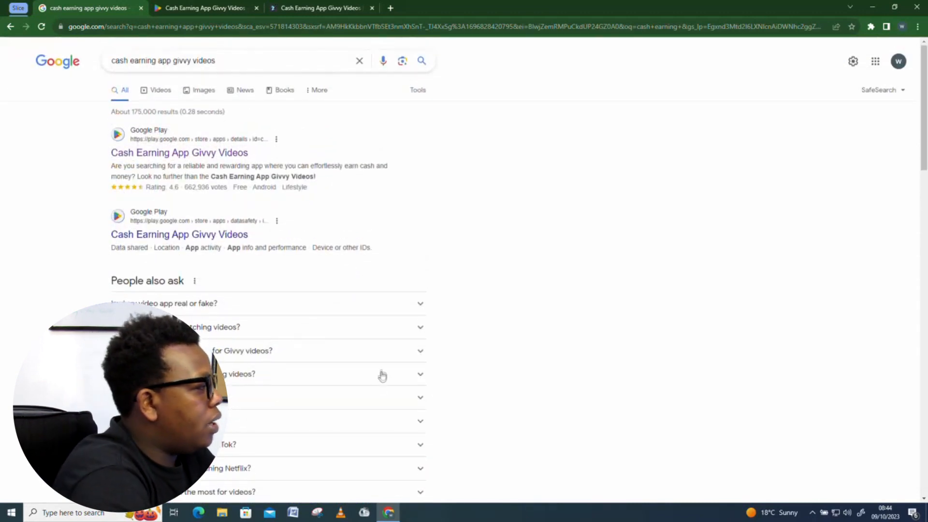
{"action": "mouse_move", "coordinate": [474, 369]}
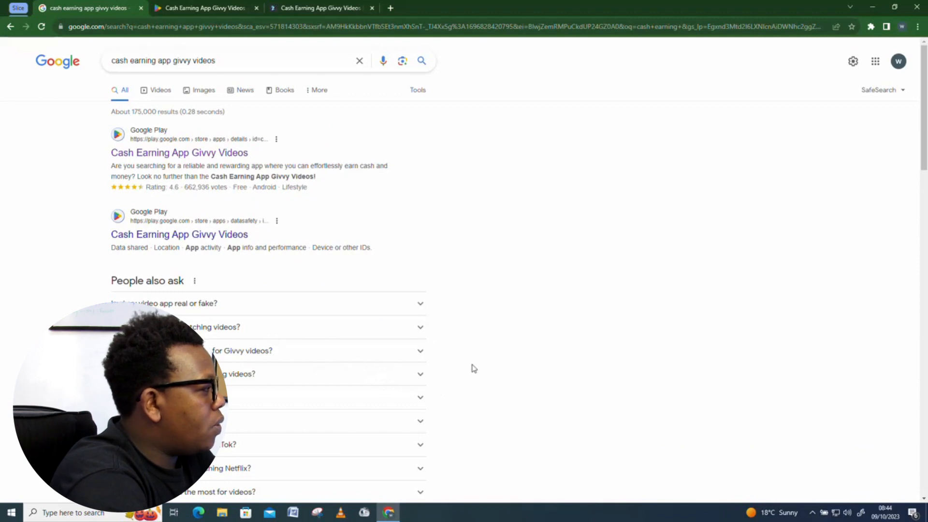
{"action": "mouse_move", "coordinate": [493, 361]}
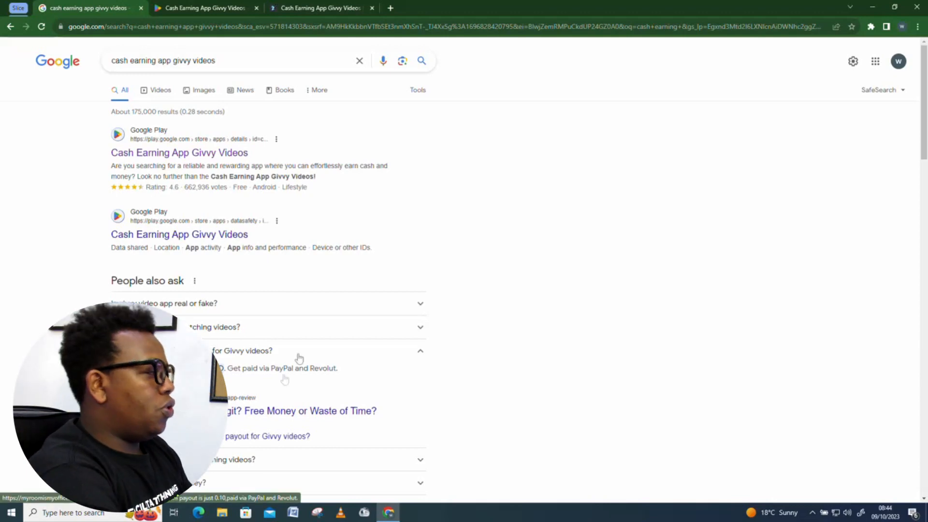
Hide the minimum payout answer and bring up the Givvy Videos Google Play listing.
{"action": "left_click", "coordinate": [420, 351]}
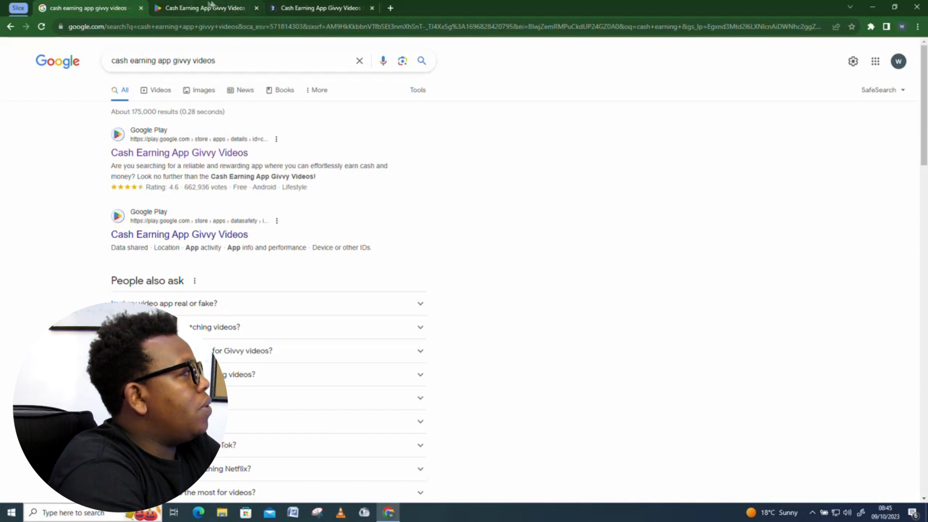
{"action": "left_click", "coordinate": [179, 153]}
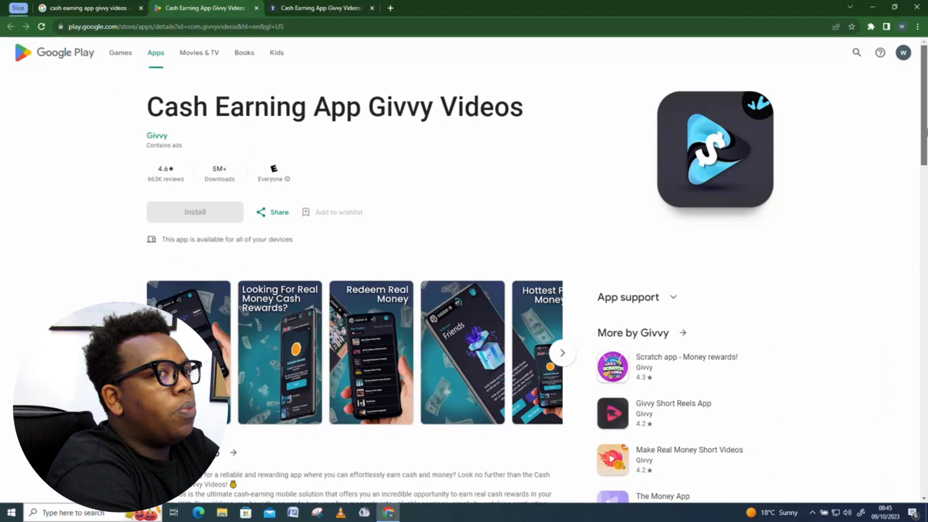
{"action": "mouse_move", "coordinate": [379, 74]}
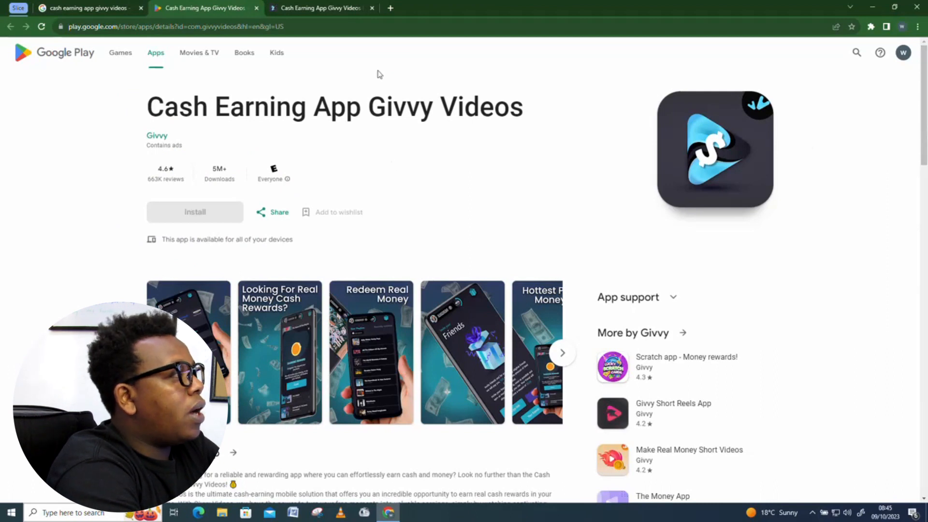
{"action": "scroll", "scroll_direction": "down", "scroll_amount": 3}
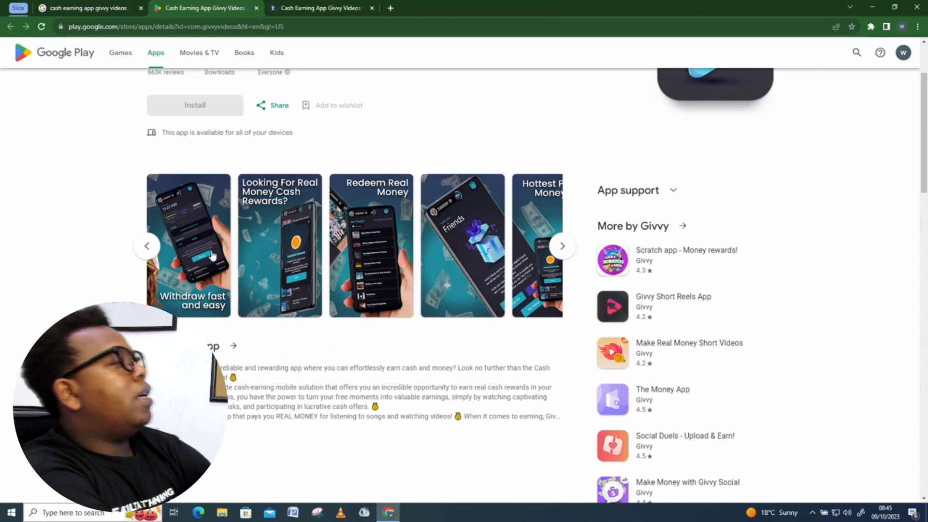
{"action": "left_click", "coordinate": [188, 245]}
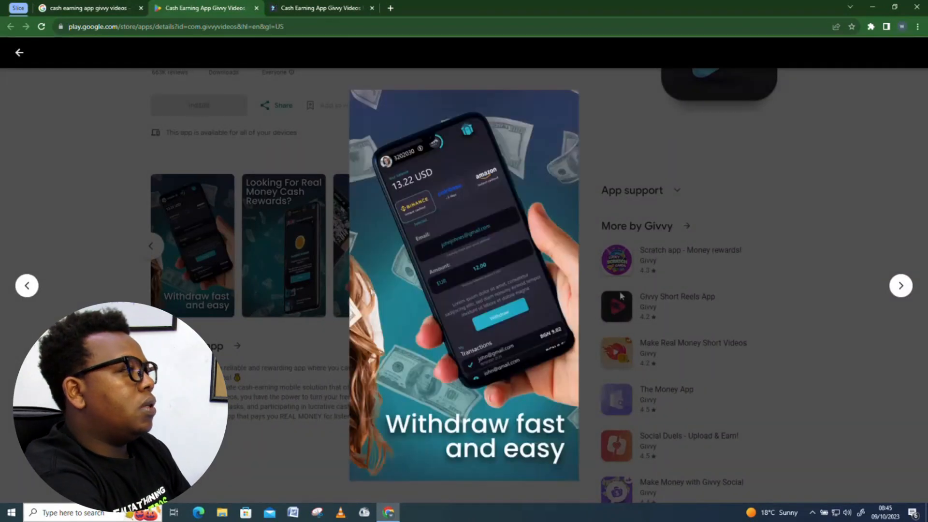
{"action": "mouse_move", "coordinate": [456, 179]}
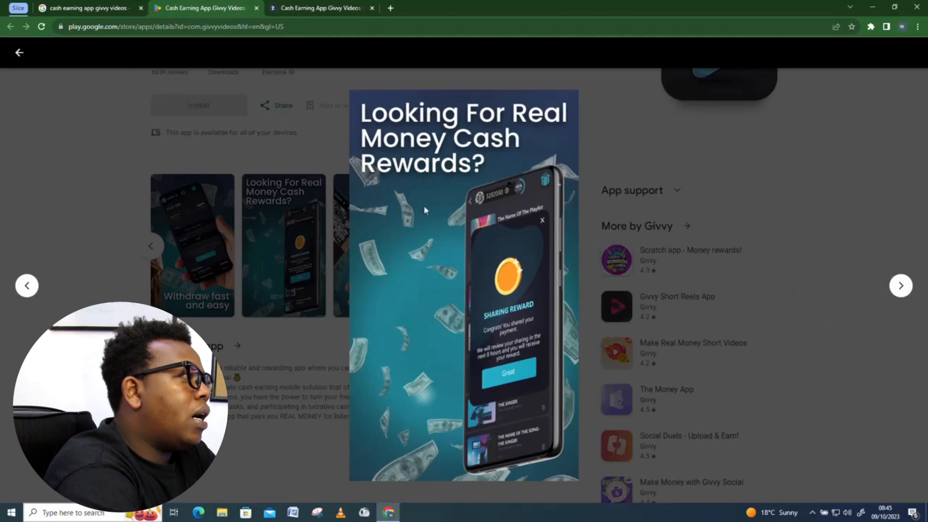
{"action": "mouse_move", "coordinate": [901, 286]}
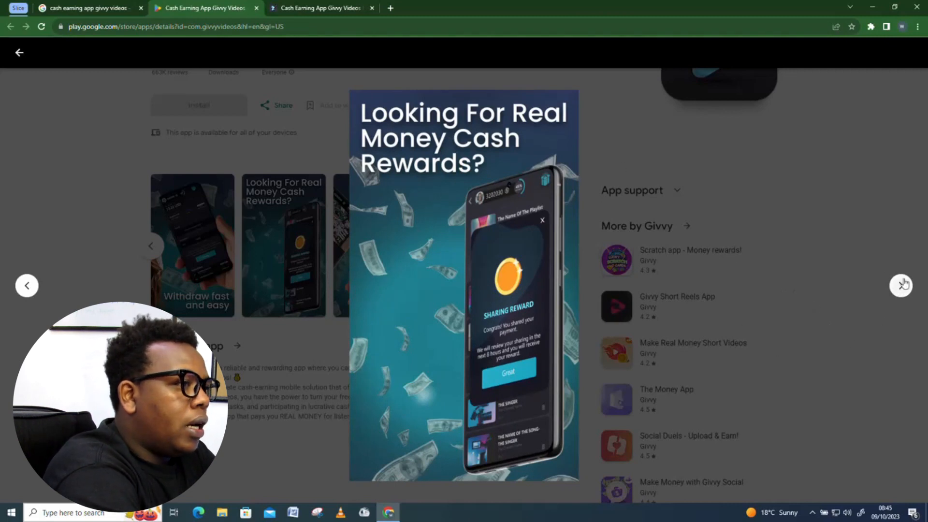
{"action": "left_click", "coordinate": [901, 285]}
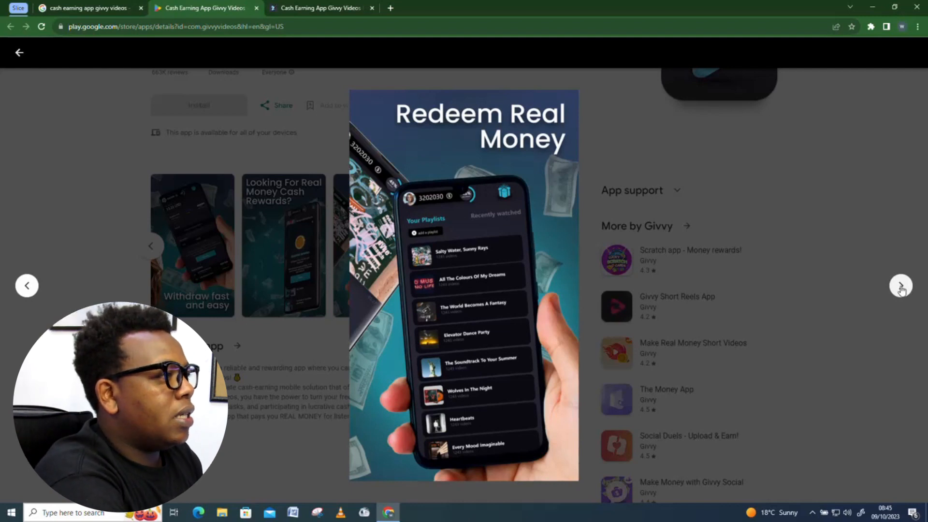
{"action": "left_click", "coordinate": [900, 286]}
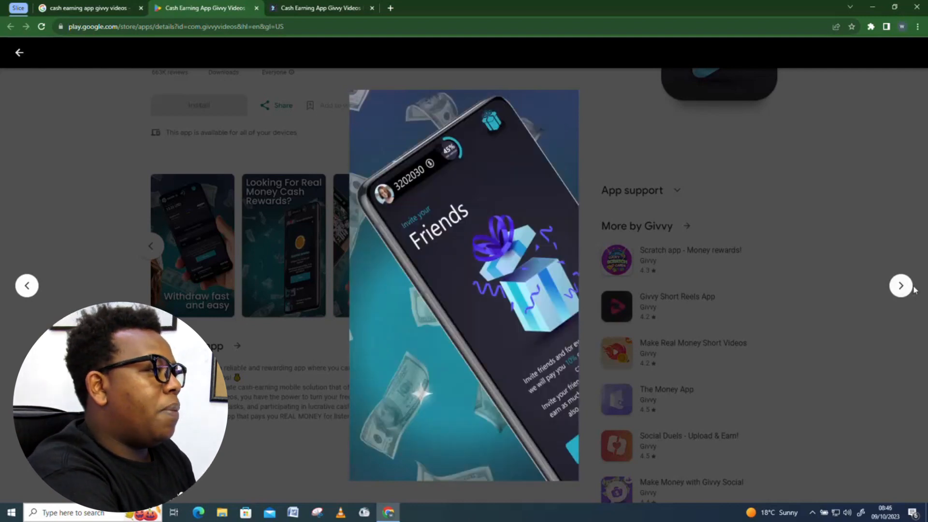
{"action": "left_click", "coordinate": [901, 285]}
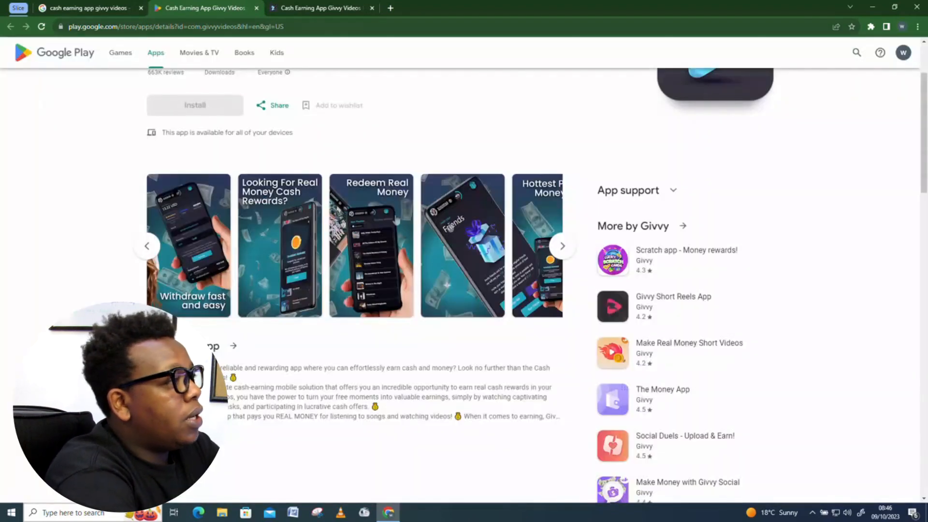
Review the Givvy Videos listing's data safety, ratings and reviews, then switch to AppBrain.
{"action": "scroll", "scroll_direction": "down", "scroll_amount": 3}
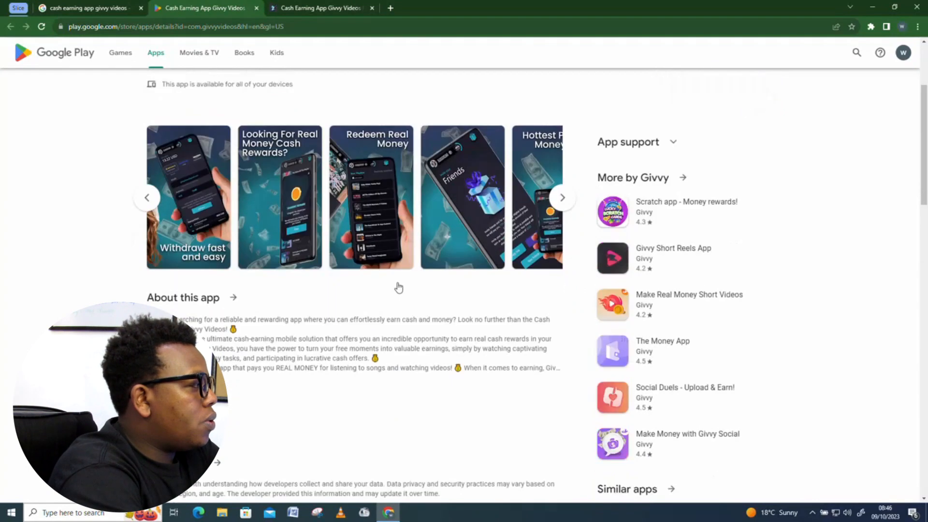
{"action": "scroll", "scroll_direction": "up", "scroll_amount": 3}
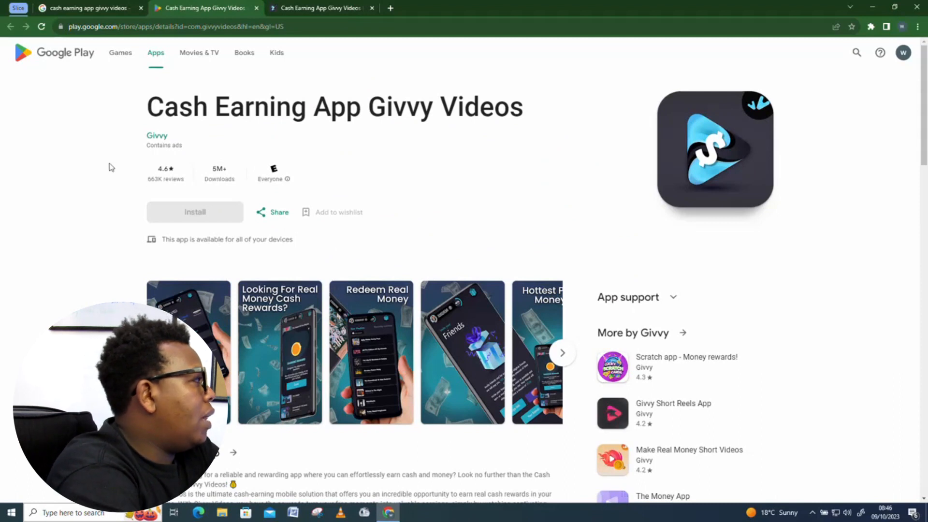
{"action": "mouse_move", "coordinate": [525, 247]}
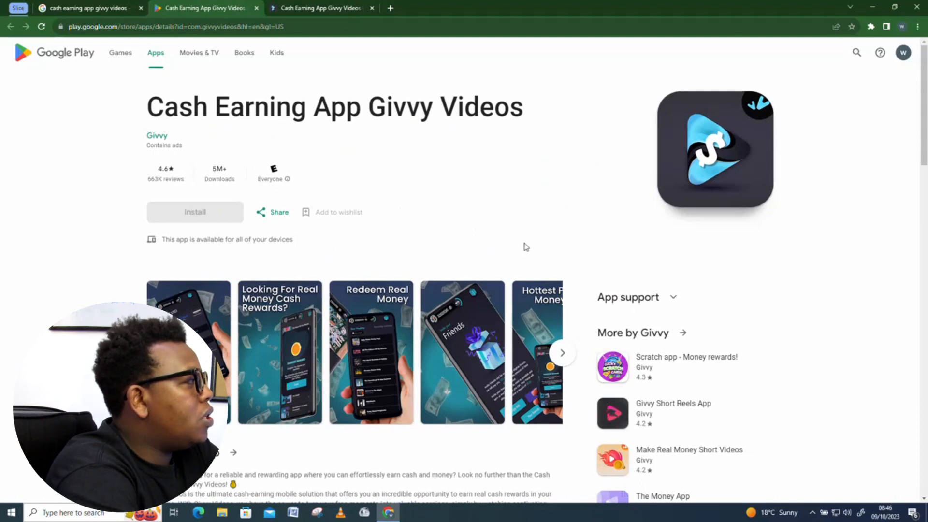
{"action": "scroll", "scroll_direction": "down", "scroll_amount": 3}
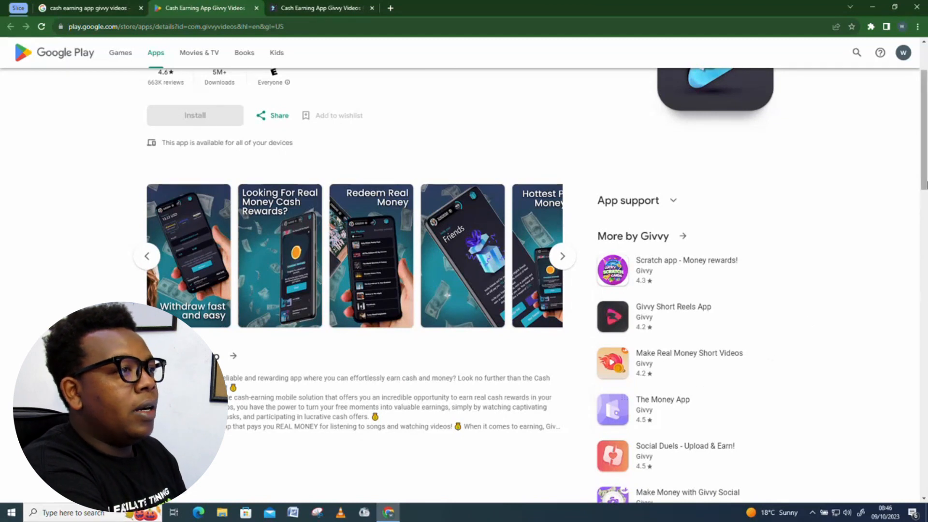
{"action": "scroll", "scroll_direction": "down", "scroll_amount": 3}
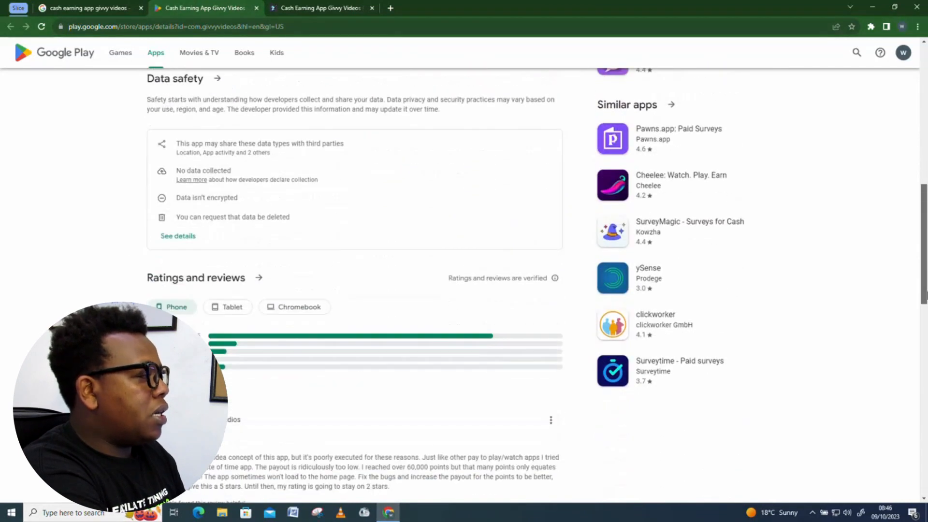
{"action": "scroll", "scroll_direction": "down", "scroll_amount": 3}
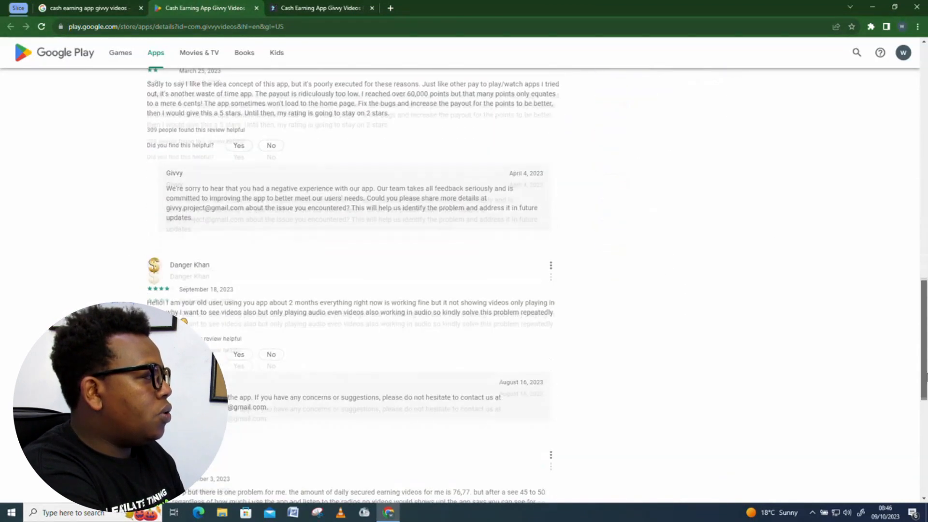
{"action": "scroll", "scroll_direction": "up", "scroll_amount": 3}
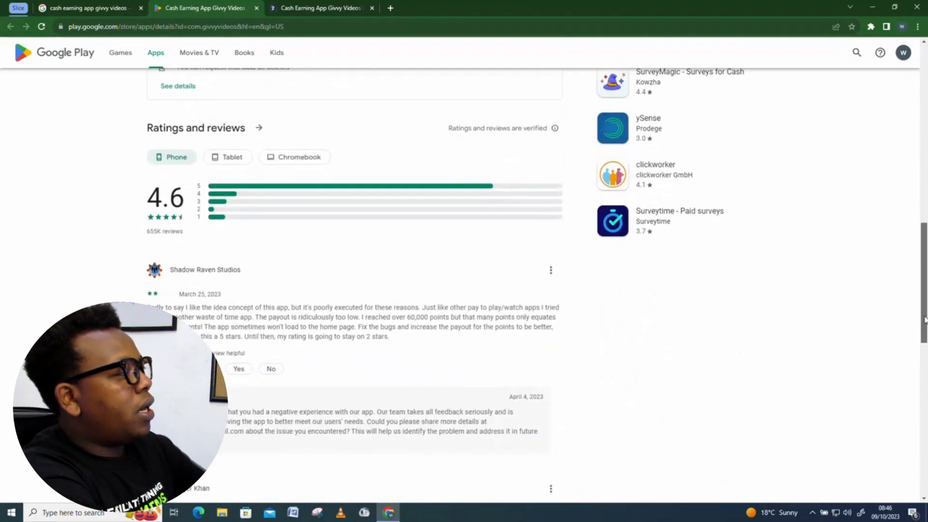
{"action": "scroll", "scroll_direction": "down", "scroll_amount": 3}
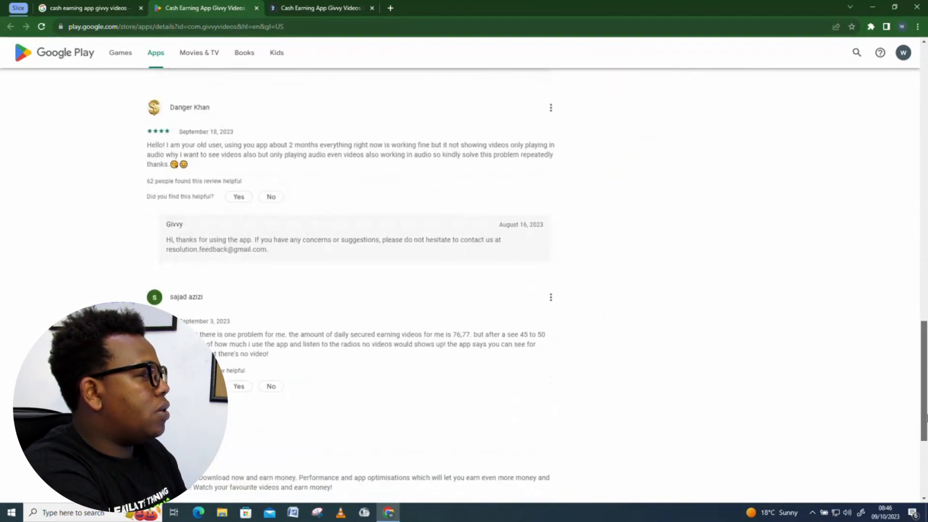
{"action": "scroll", "scroll_direction": "down", "scroll_amount": 3}
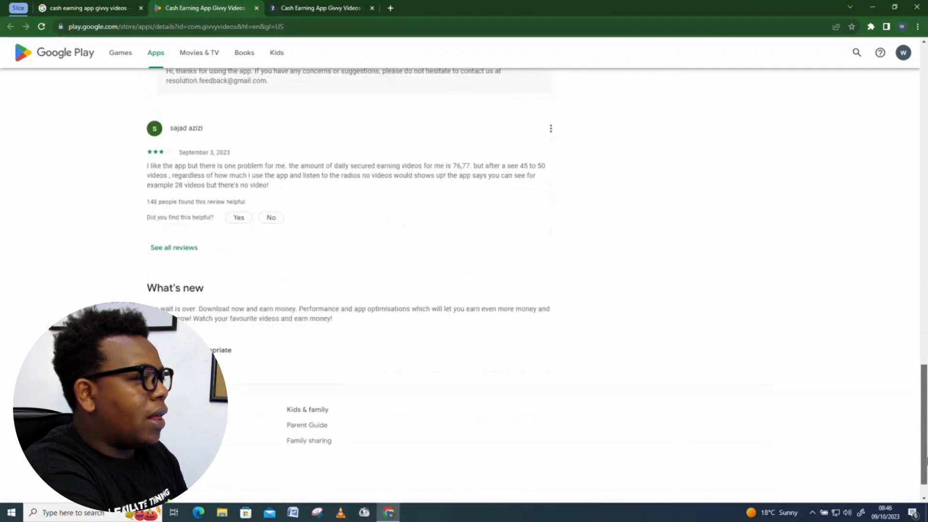
{"action": "scroll", "scroll_direction": "up", "scroll_amount": 3}
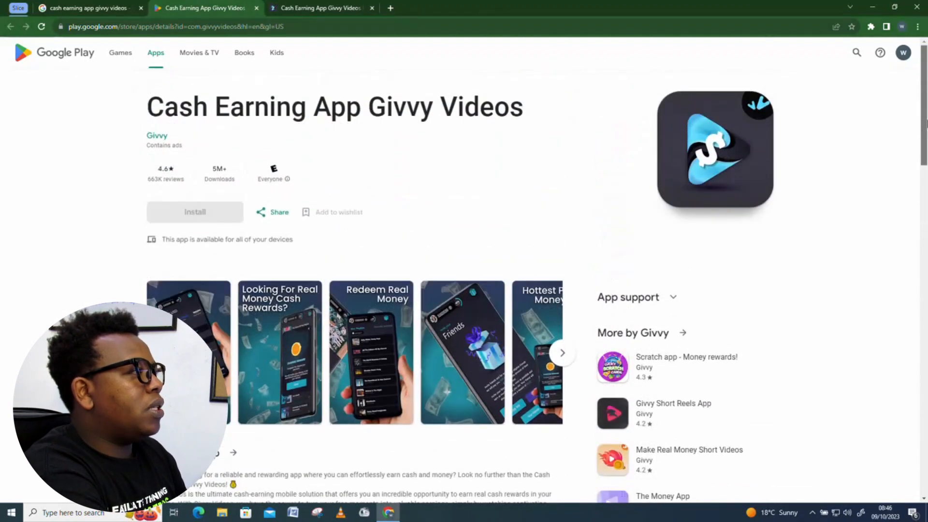
{"action": "left_click", "coordinate": [319, 8]}
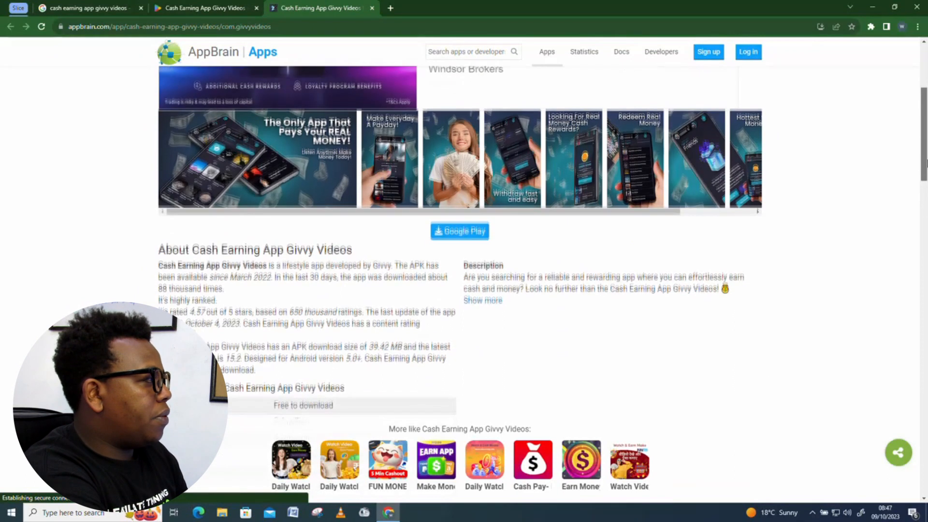
Scroll AppBrain's Givvy Videos page to read its download stats, ratings and related apps.
{"action": "scroll", "scroll_direction": "down", "scroll_amount": 3}
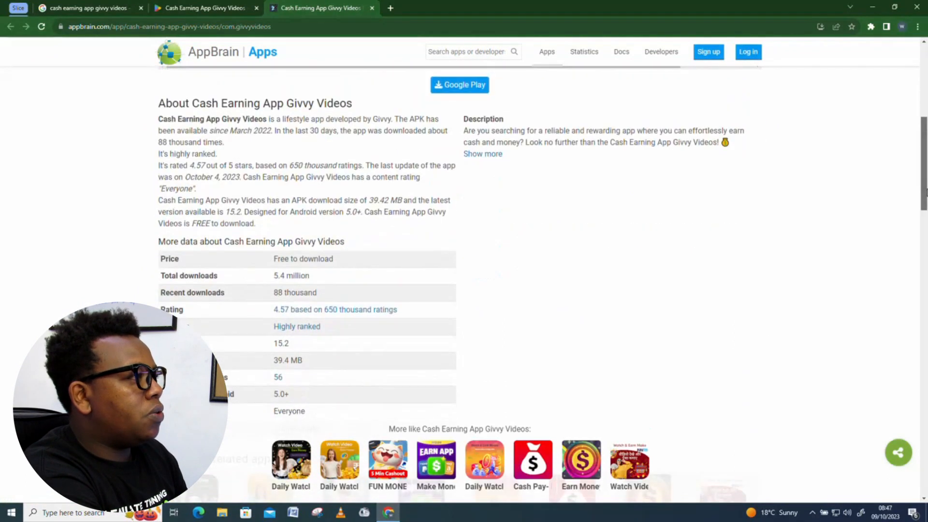
{"action": "scroll", "scroll_direction": "up", "scroll_amount": 3}
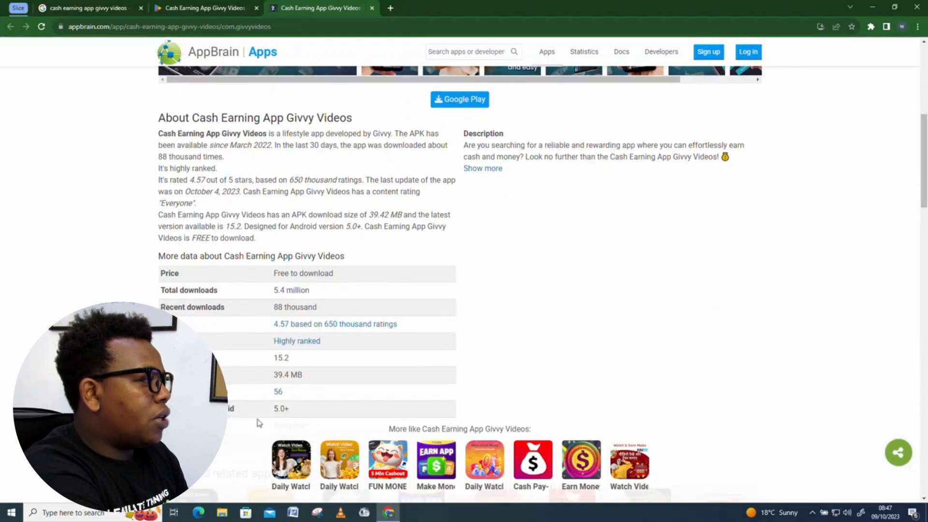
{"action": "mouse_move", "coordinate": [155, 221]}
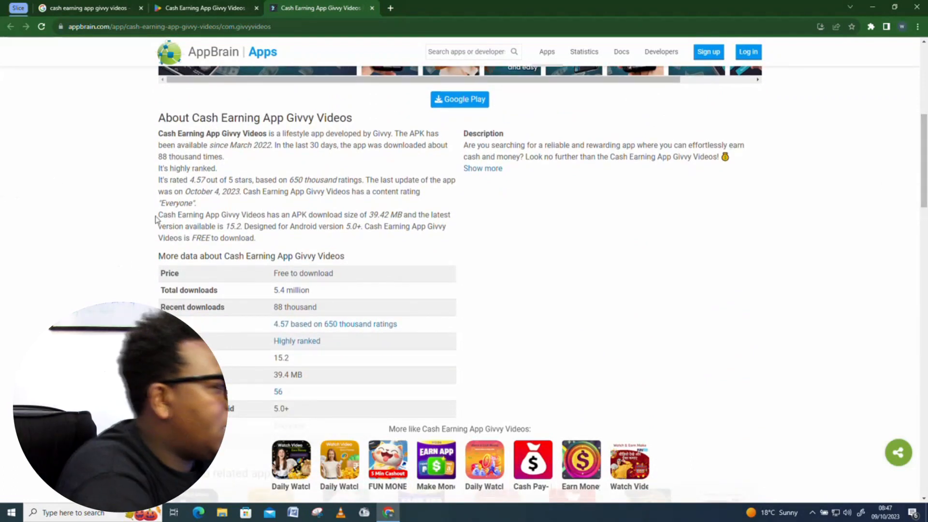
{"action": "scroll", "scroll_direction": "down", "scroll_amount": 3}
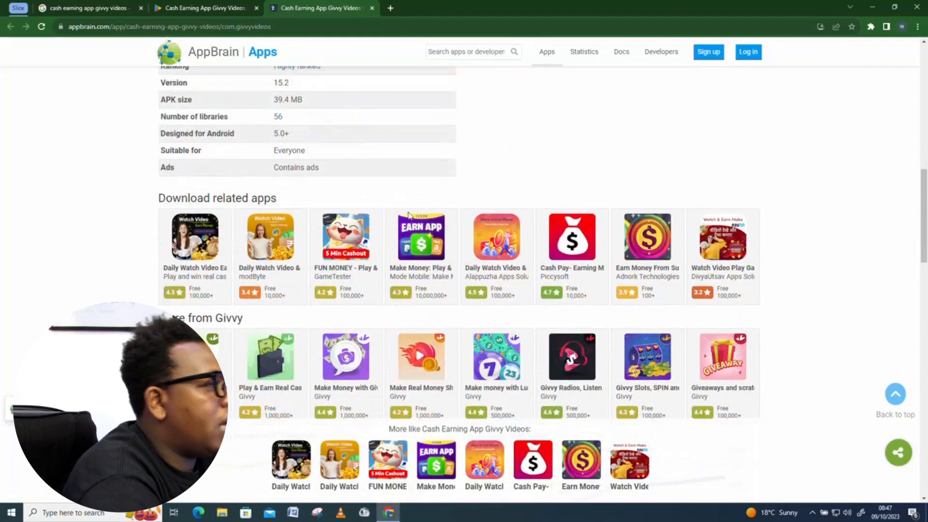
{"action": "scroll", "scroll_direction": "up", "scroll_amount": 3}
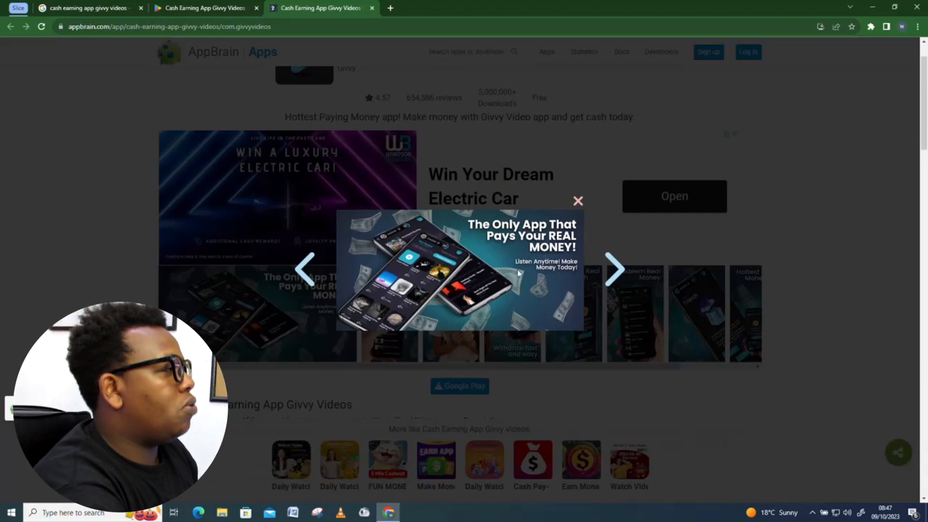
{"action": "mouse_move", "coordinate": [511, 278]}
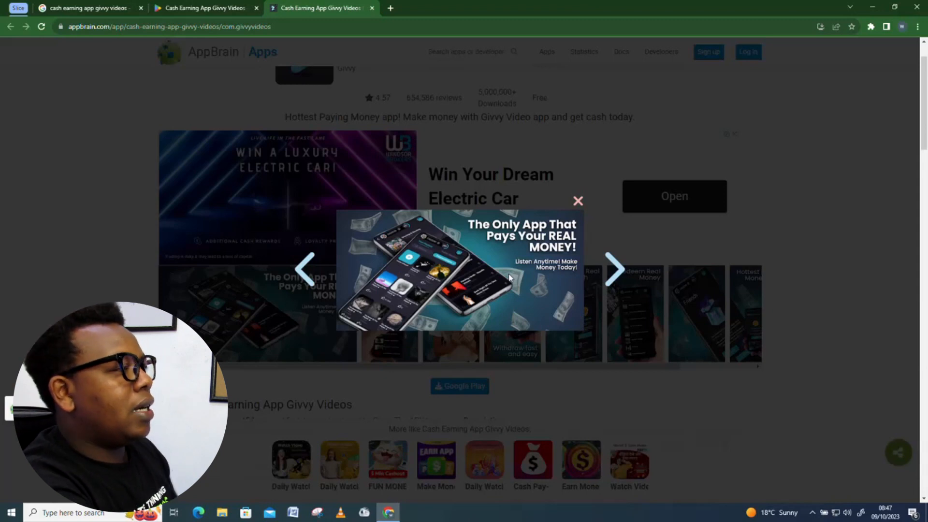
Page through three enlarged Givvy Videos screenshots, then close the screenshot viewer.
{"action": "left_click", "coordinate": [613, 269]}
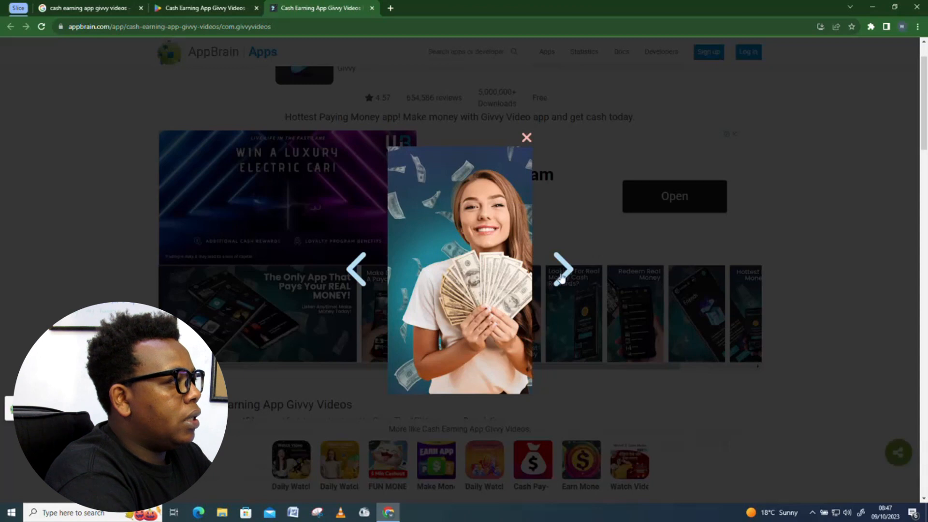
{"action": "left_click", "coordinate": [563, 267]}
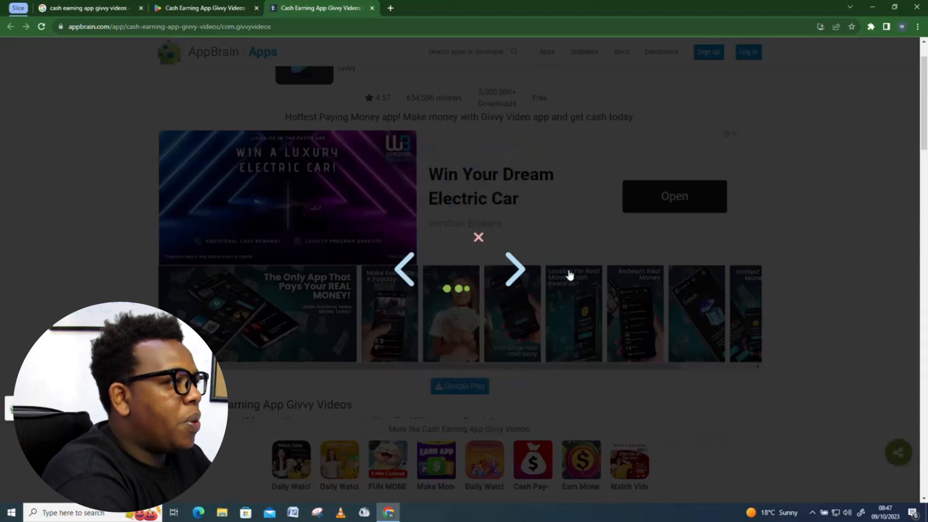
{"action": "left_click", "coordinate": [515, 269]}
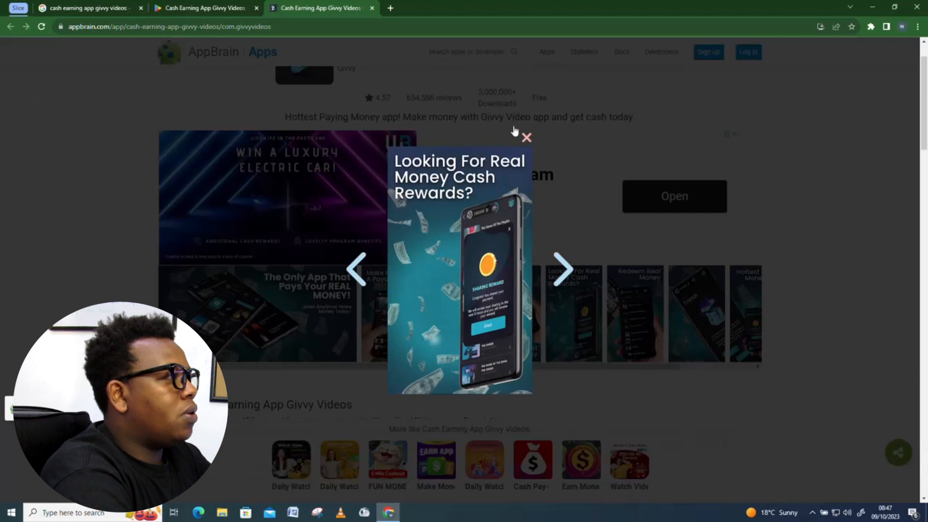
{"action": "left_click", "coordinate": [527, 137]}
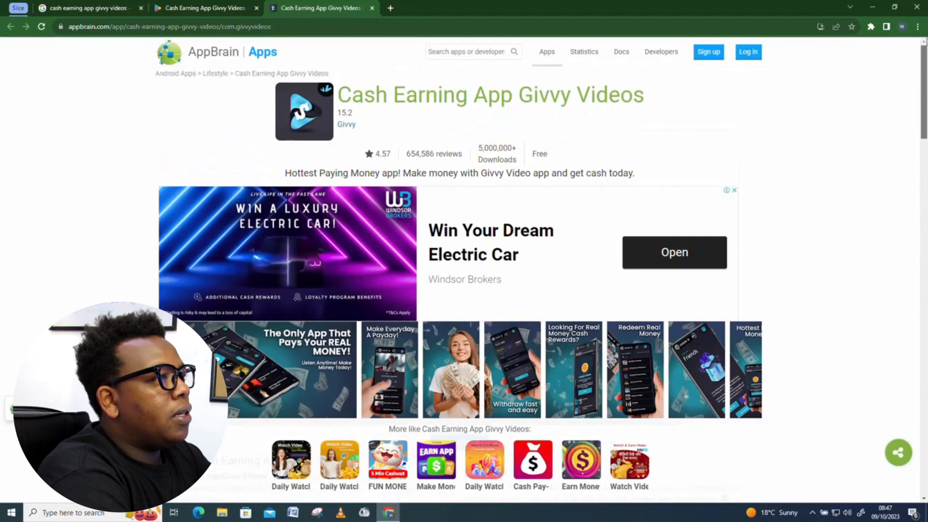